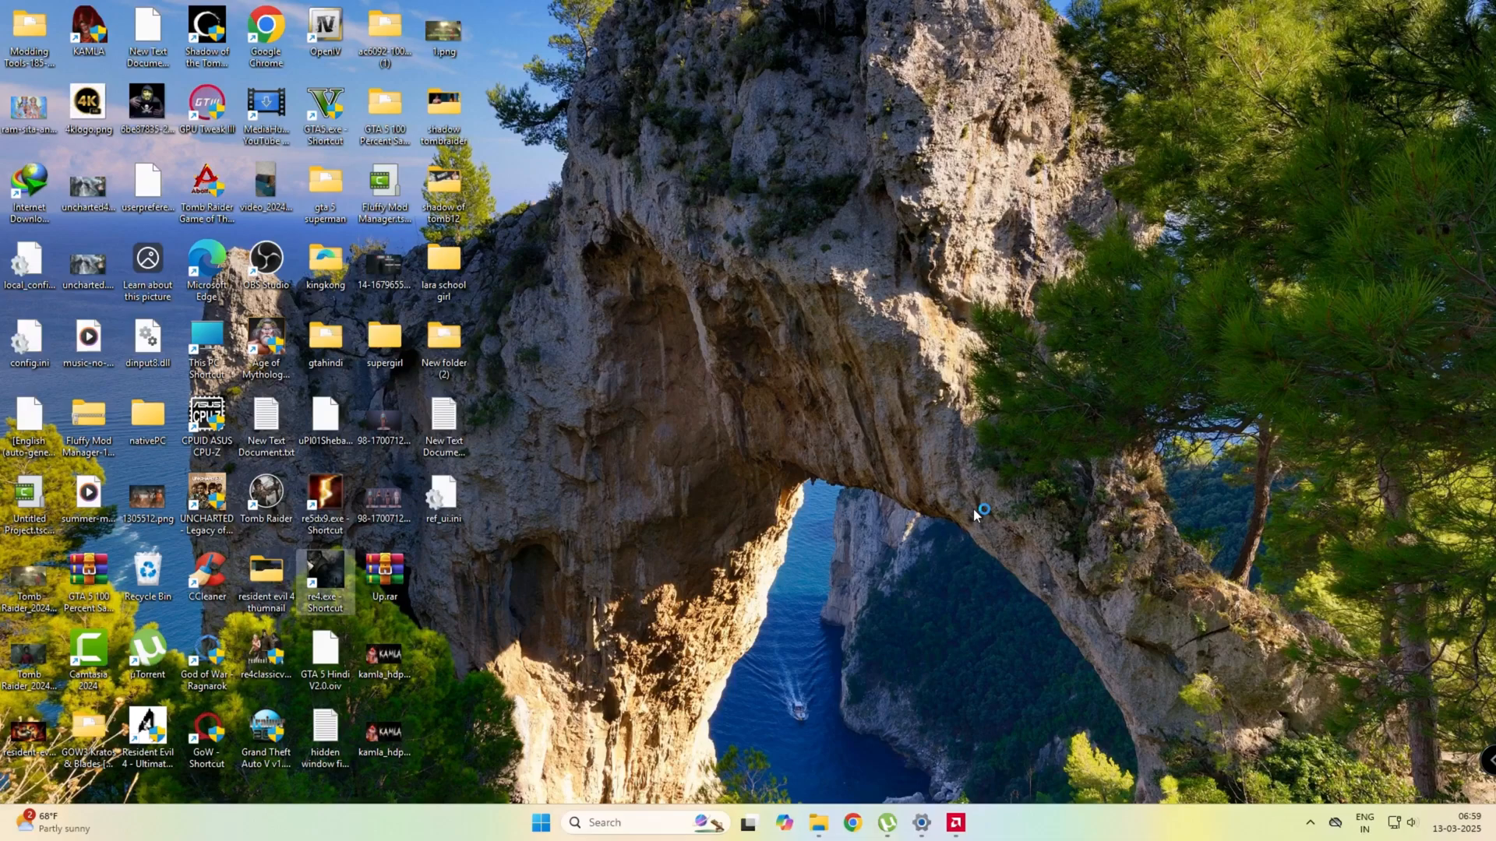
pyautogui.moveTo(967, 494)
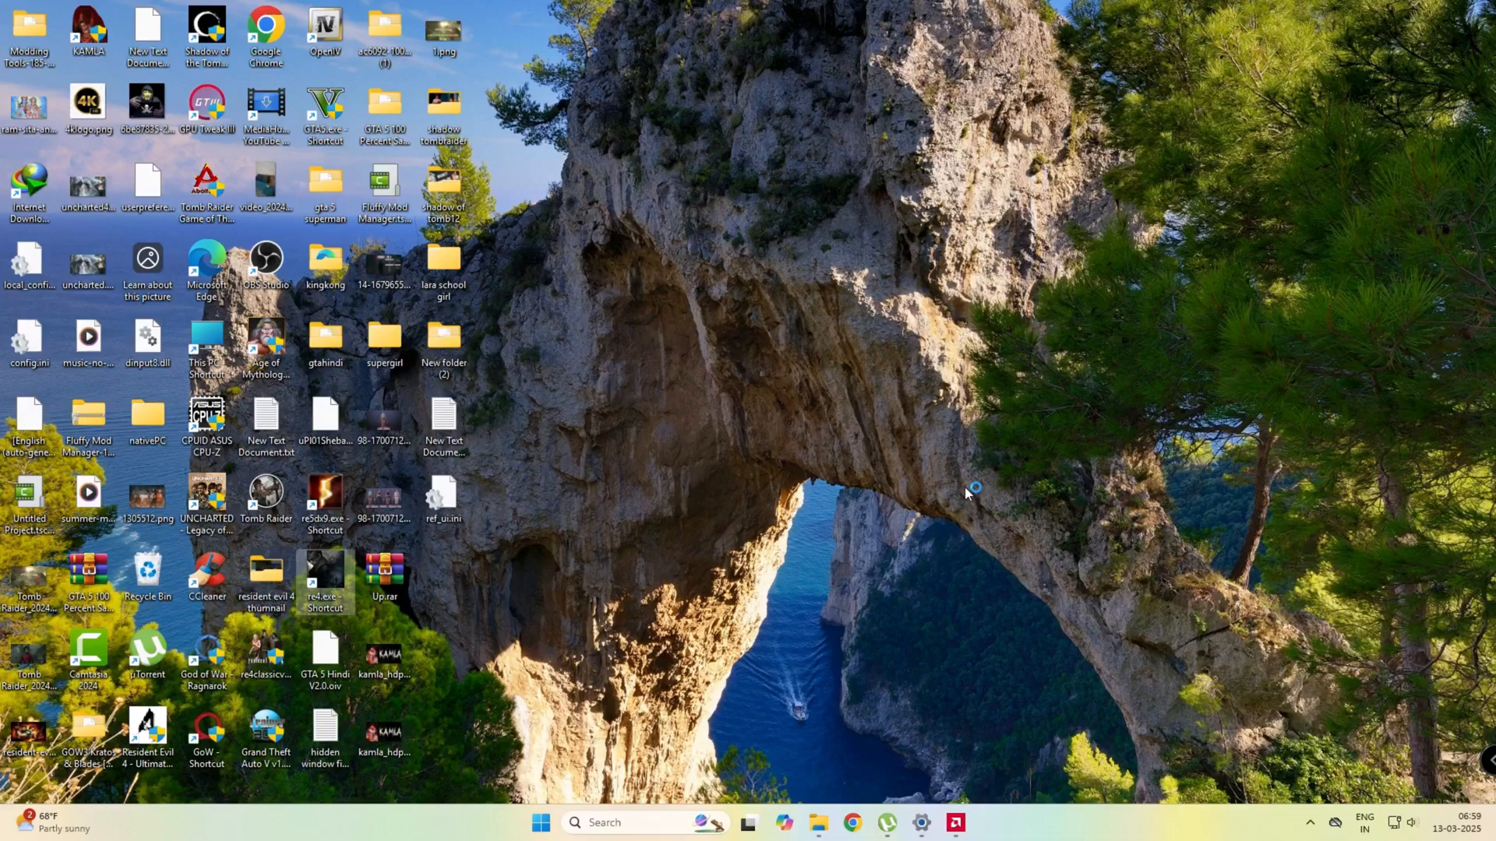
pyautogui.moveTo(815, 699)
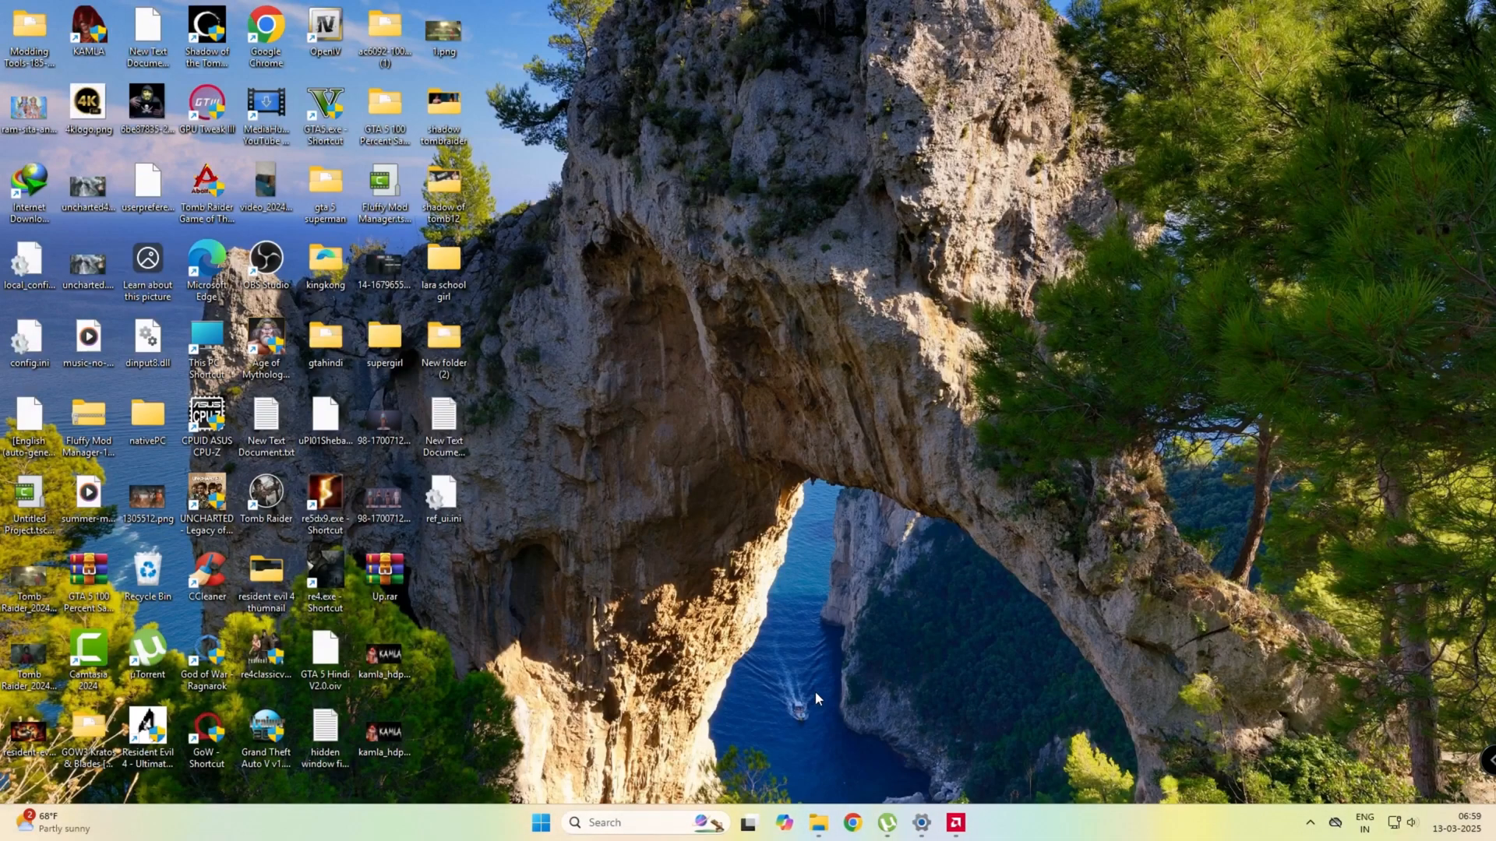
# Locate amd_ags_x64.dll in the user's folder on drive C and copy it
pyautogui.rightClick(205, 344)
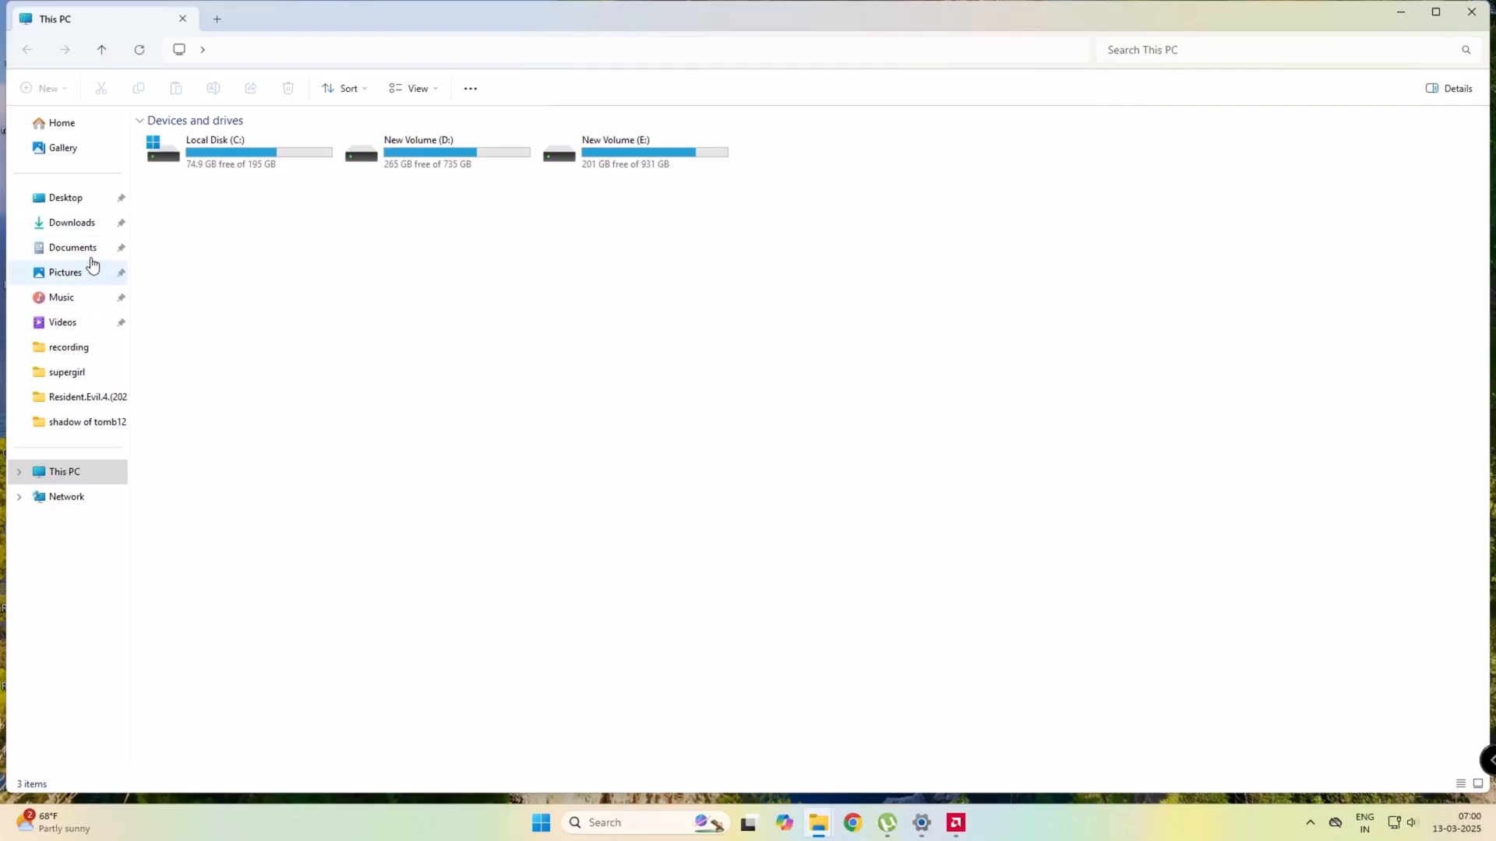
pyautogui.click(238, 152)
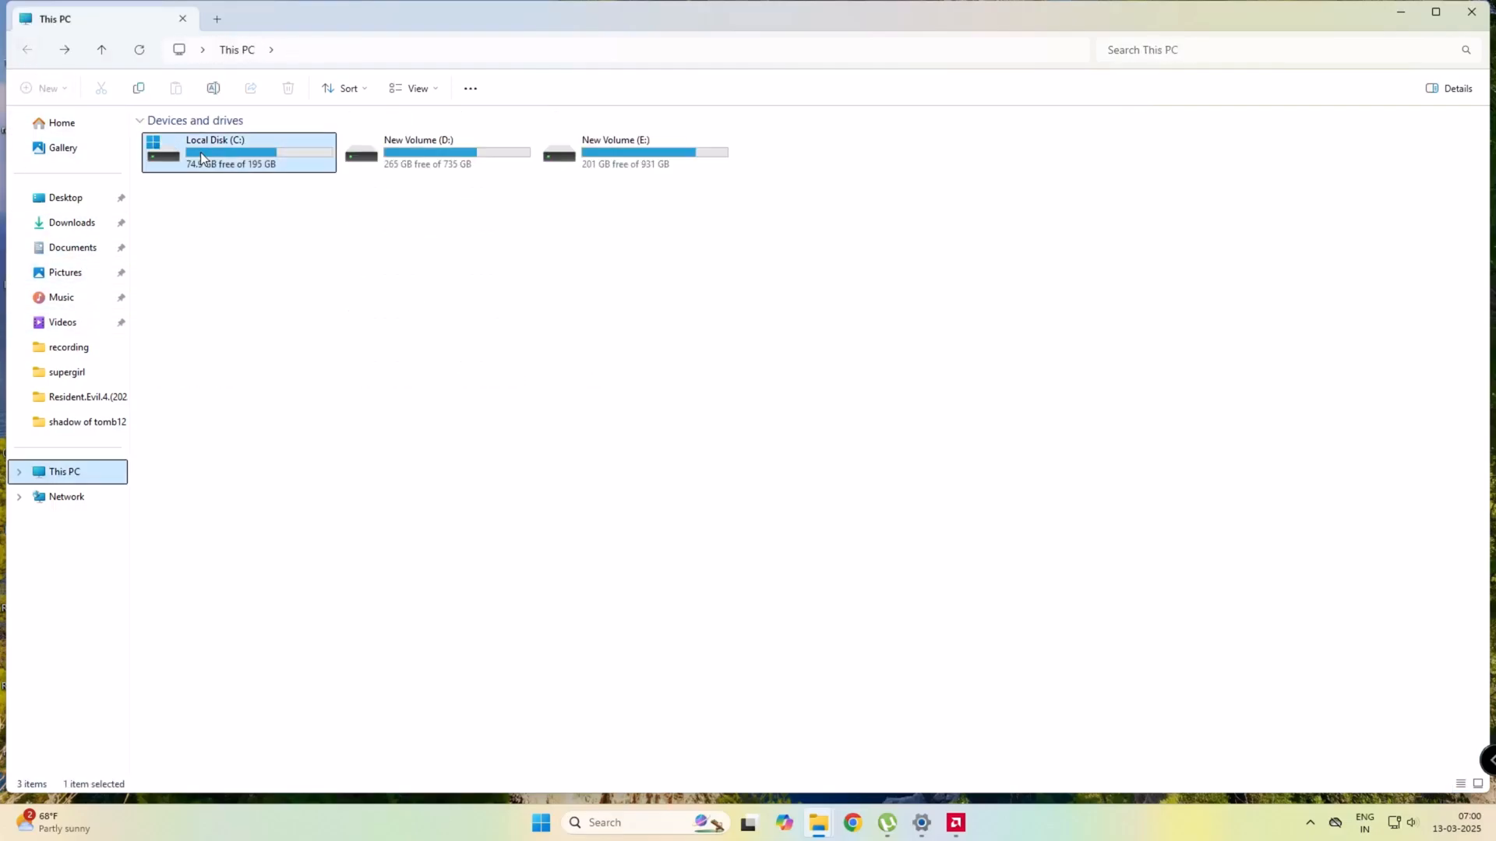
pyautogui.doubleClick(239, 152)
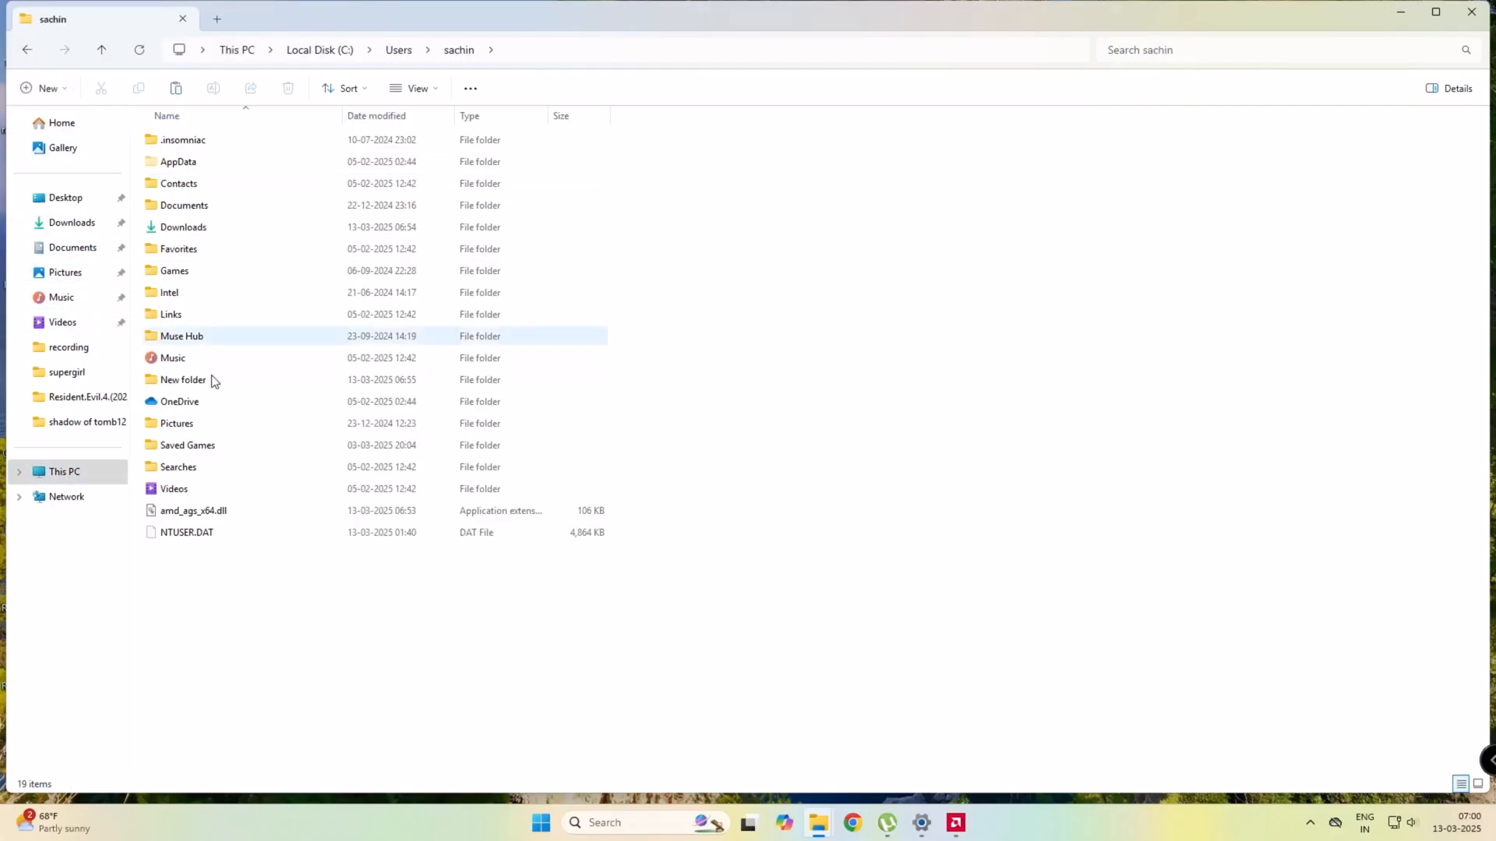
pyautogui.click(193, 510)
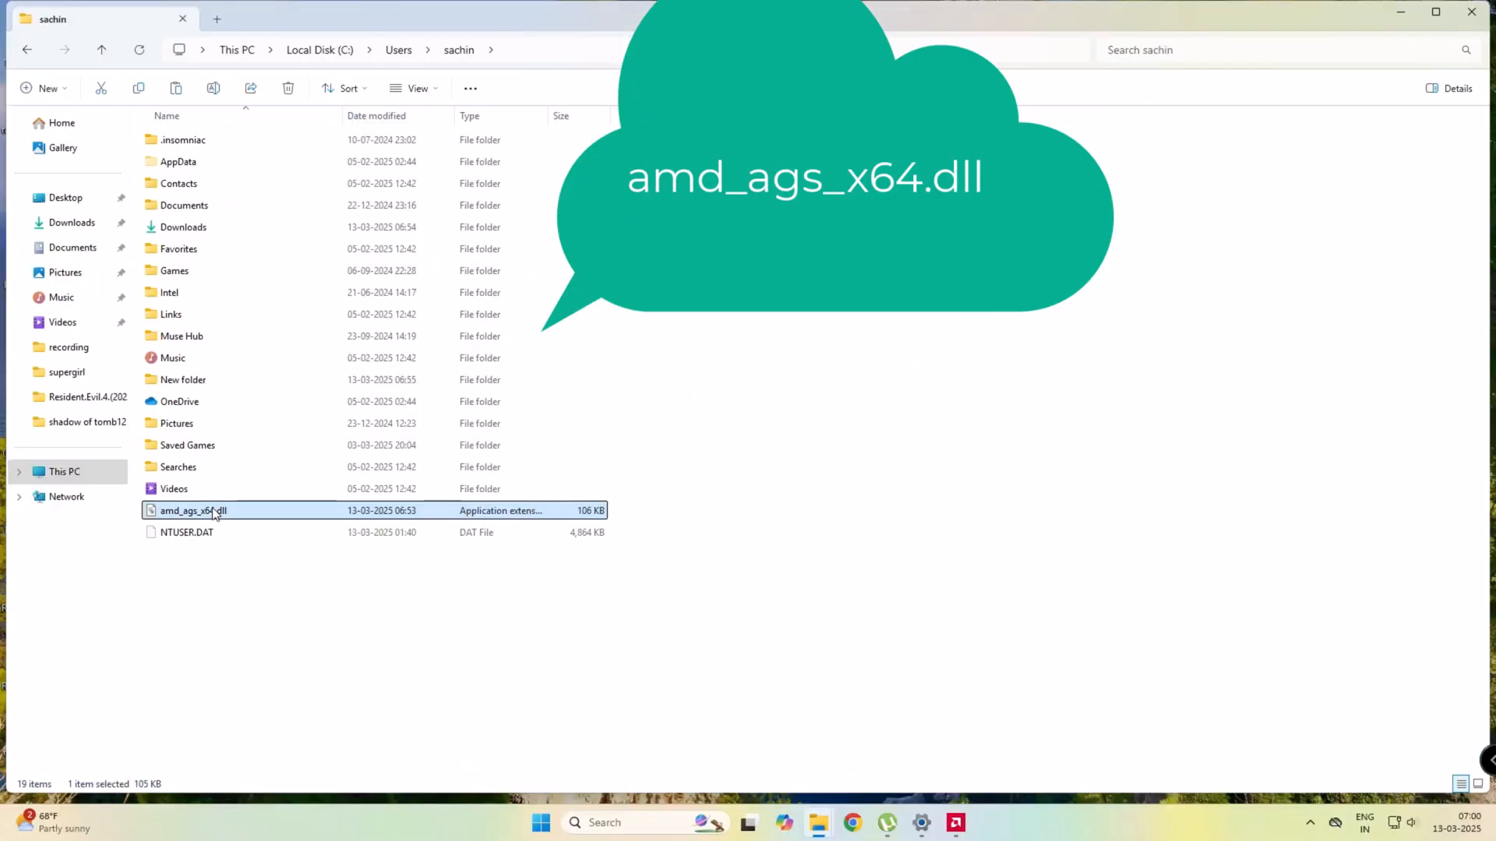
pyautogui.rightClick(194, 510)
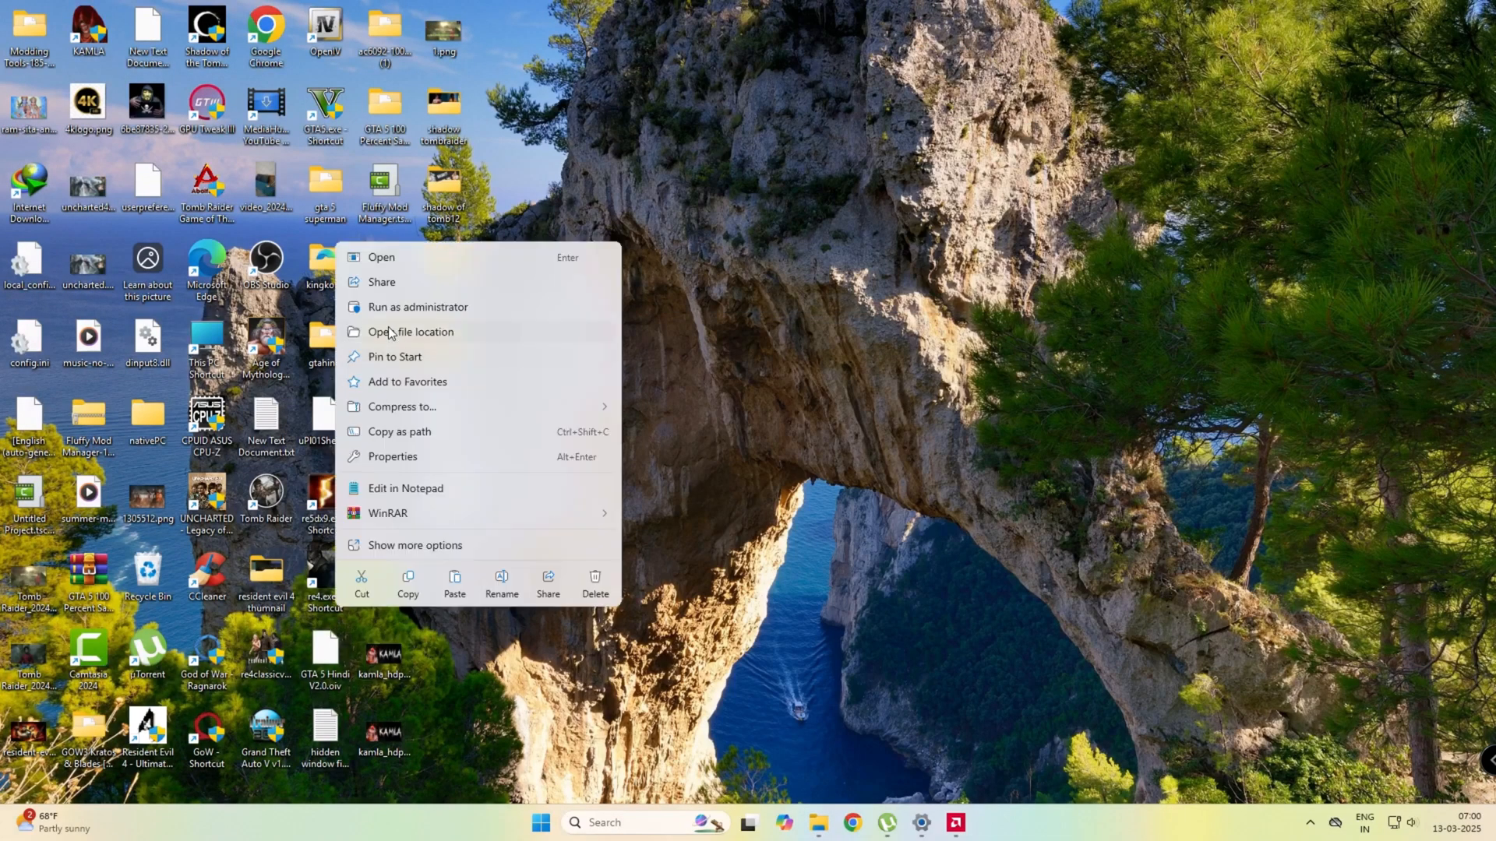
# Paste amd_ags_x64.dll into the re4.exe install folder, replacing the old file, then close it
pyautogui.click(409, 331)
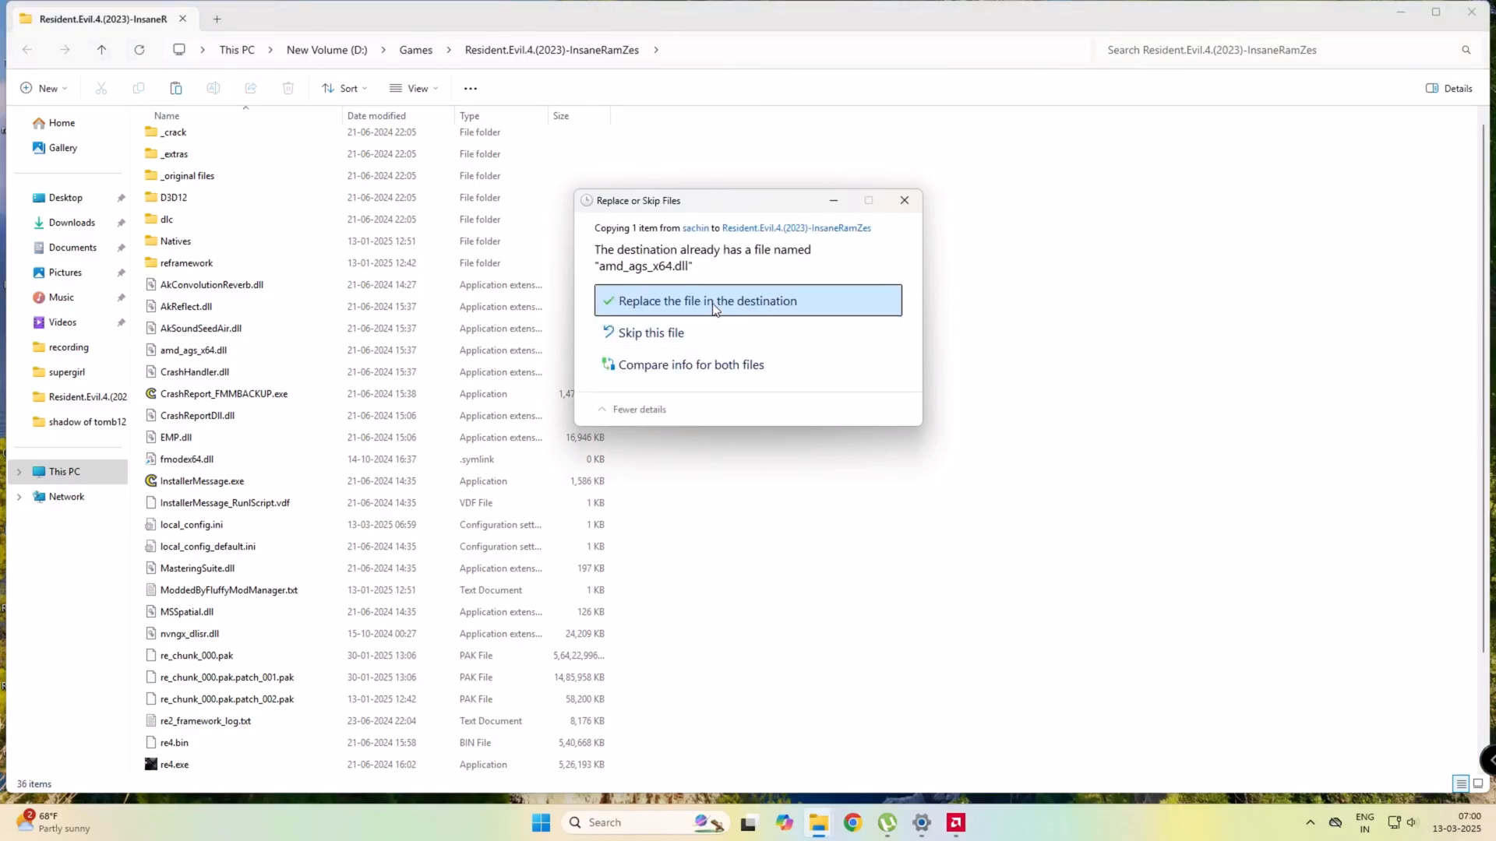
pyautogui.click(708, 301)
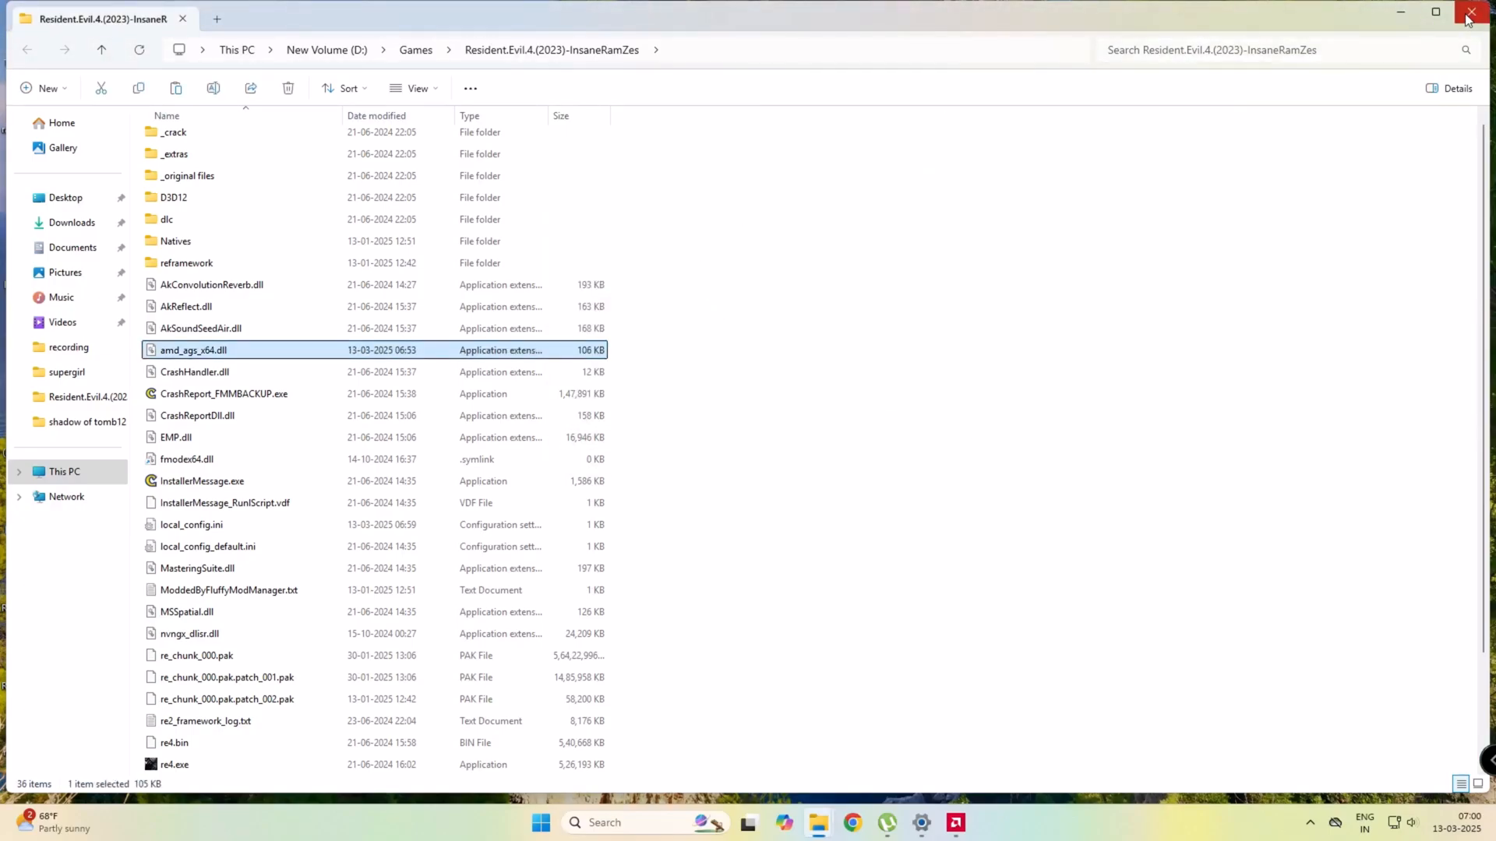
pyautogui.click(1471, 13)
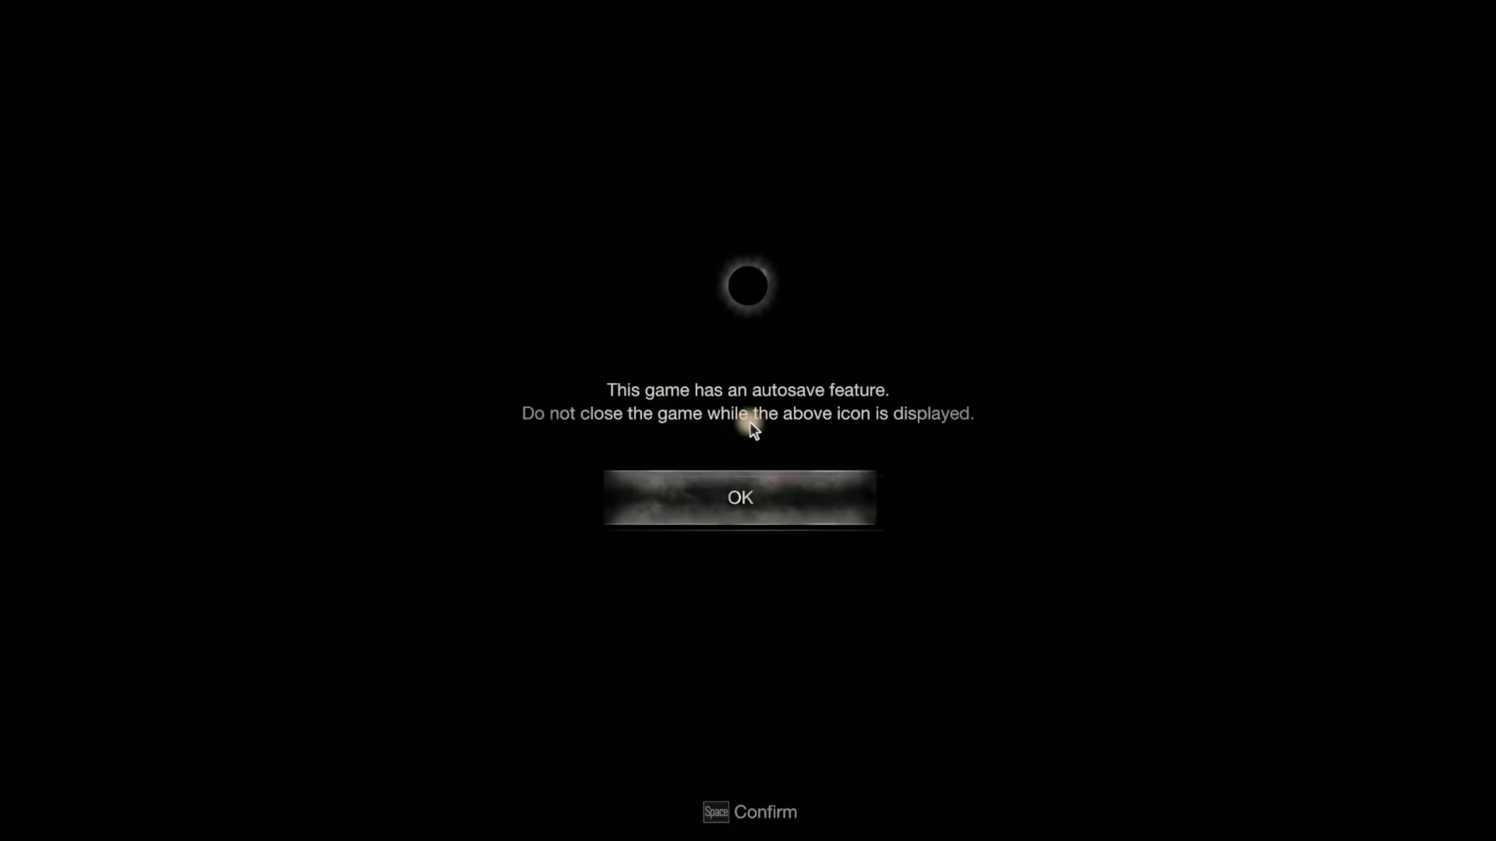
# Dismiss the Resident Evil 4 autosave notice and continue from the Chapter 5 save
pyautogui.click(739, 497)
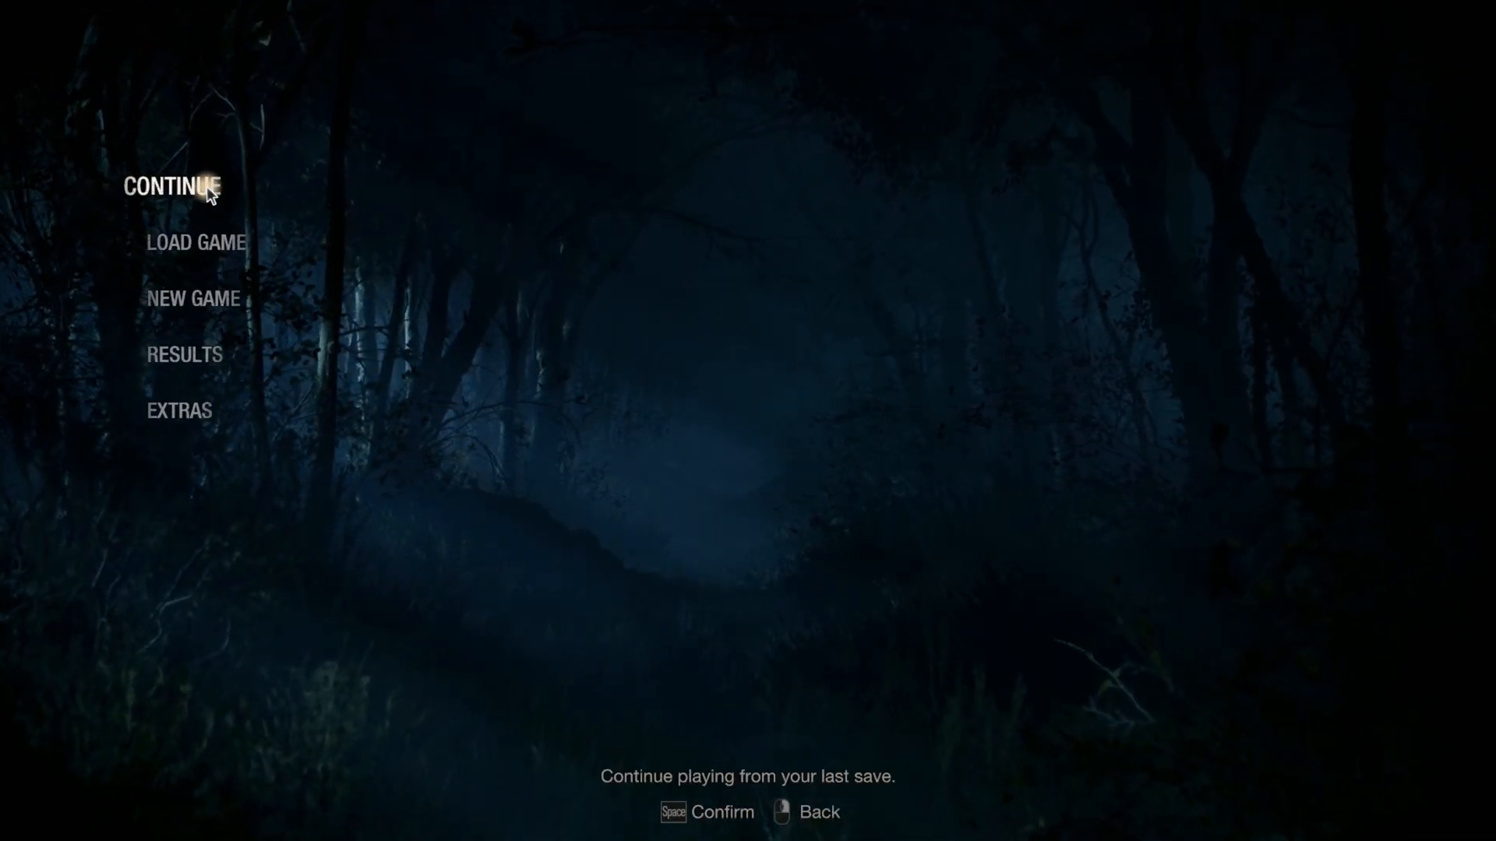
pyautogui.click(172, 186)
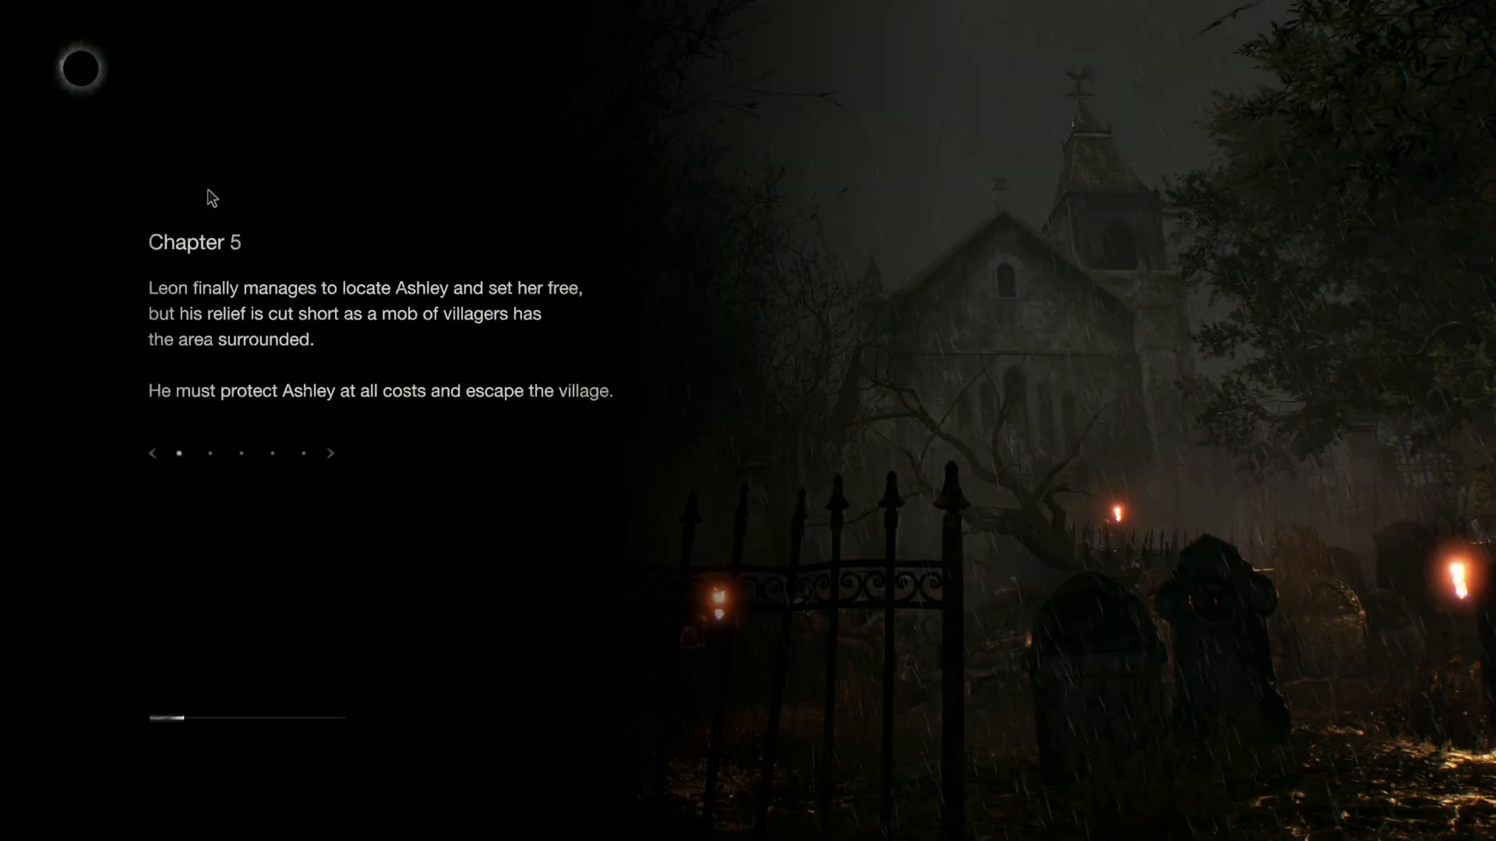